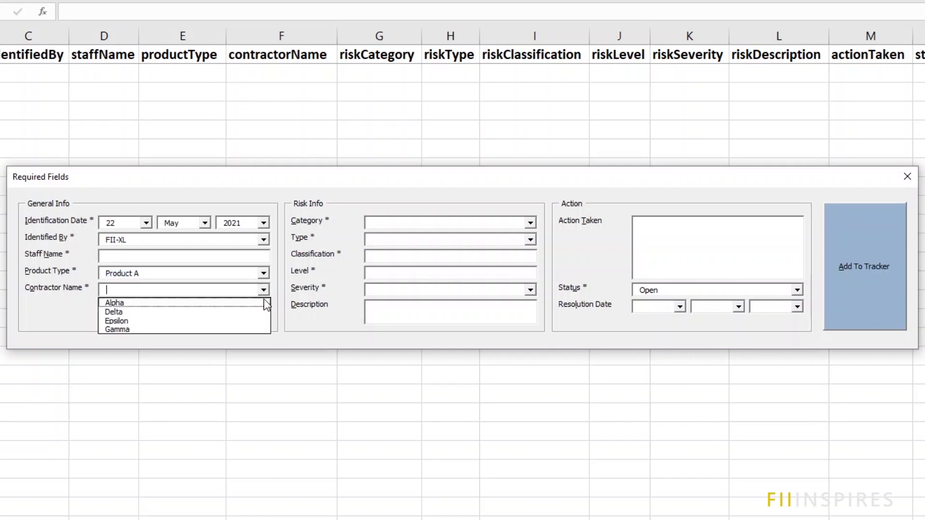
Submit the form with contractor Gamma and category Regulation Compliance, then dismiss the Missing Information warning
left_click(529, 222)
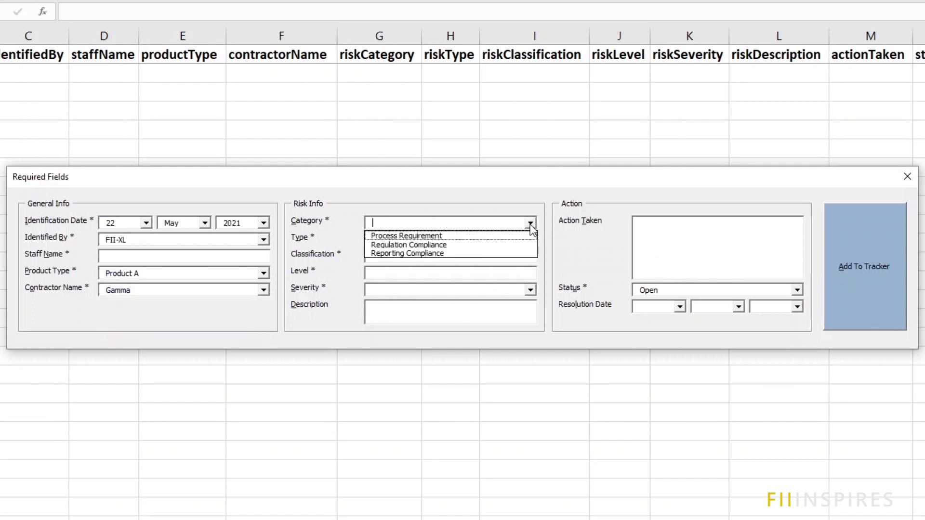
left_click(408, 244)
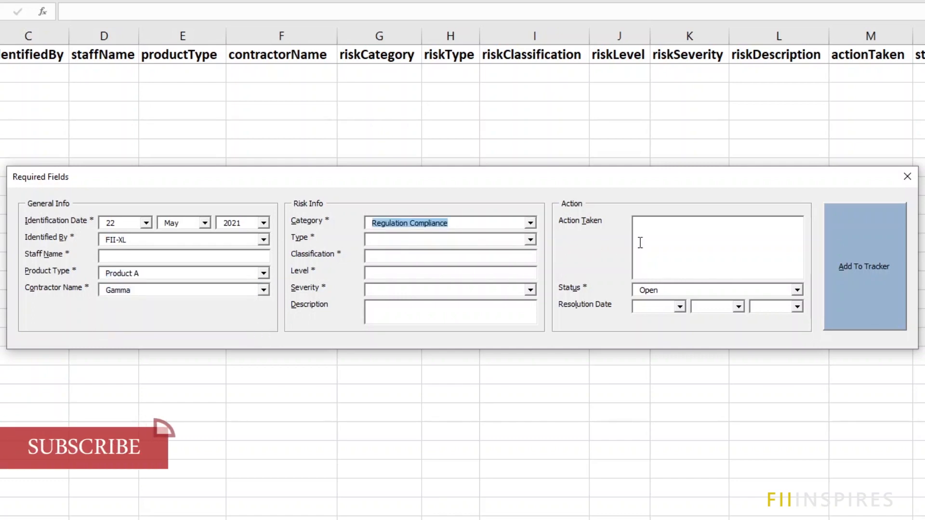
mouse_move(875, 249)
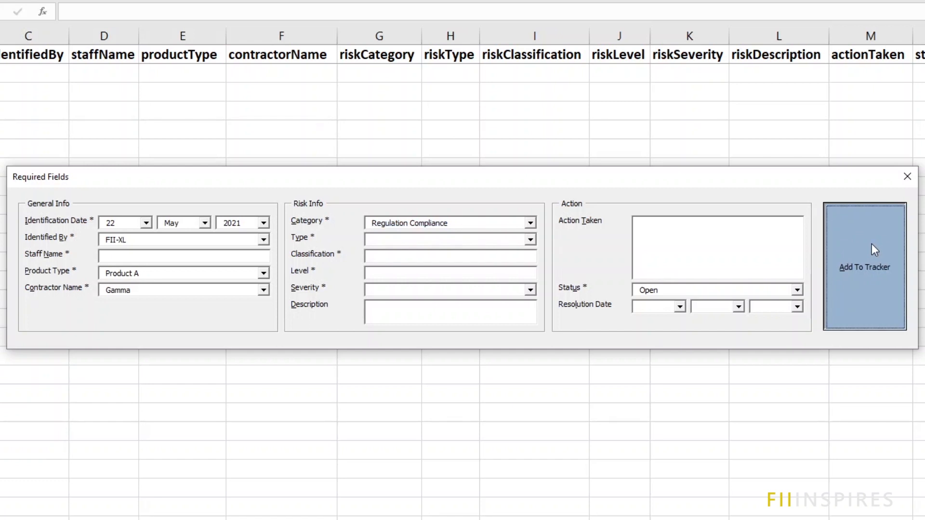
left_click(863, 266)
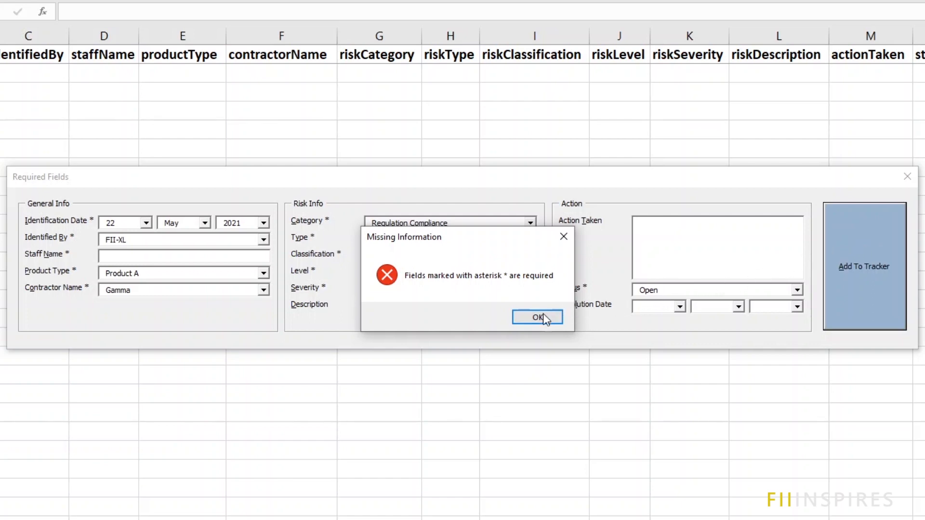
left_click(537, 318)
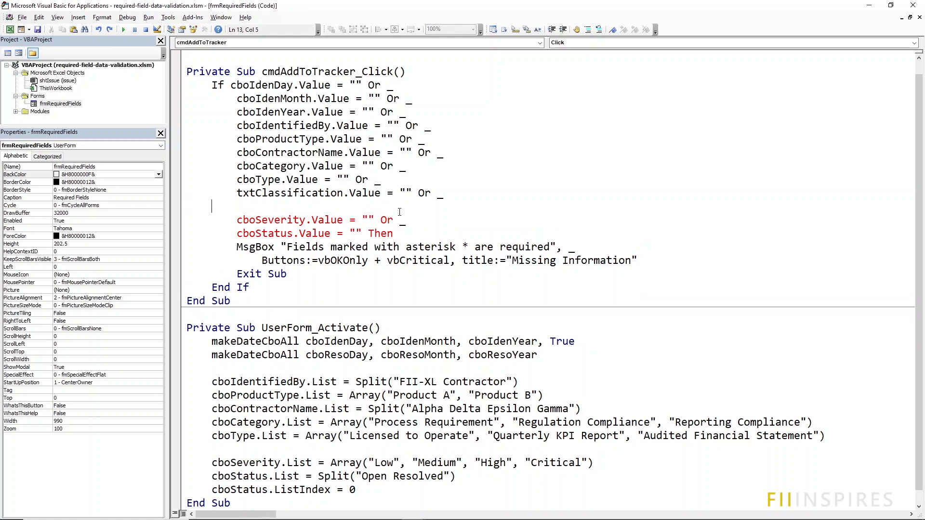
Add the line txtLevel.Value = "" Or _ after the txtClassification check
type("txtLevel.Value = \"\" Or _")
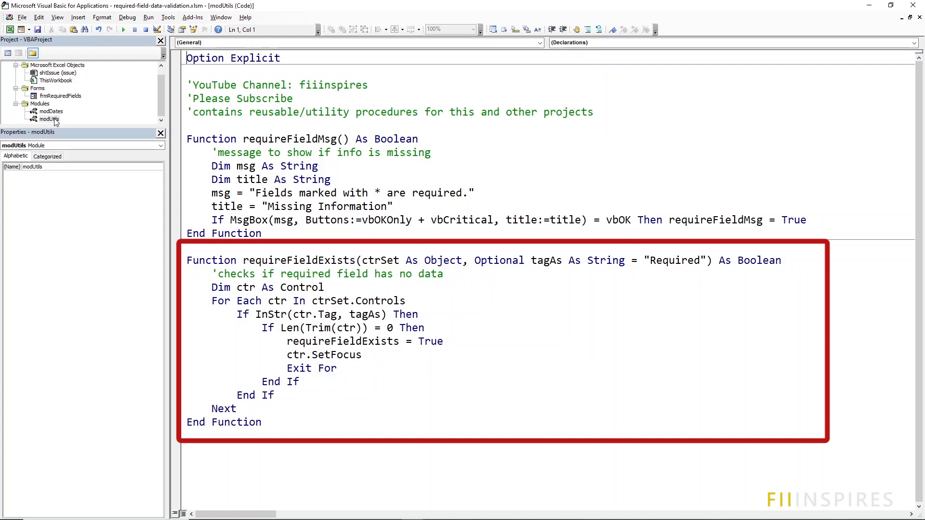
mouse_move(57, 124)
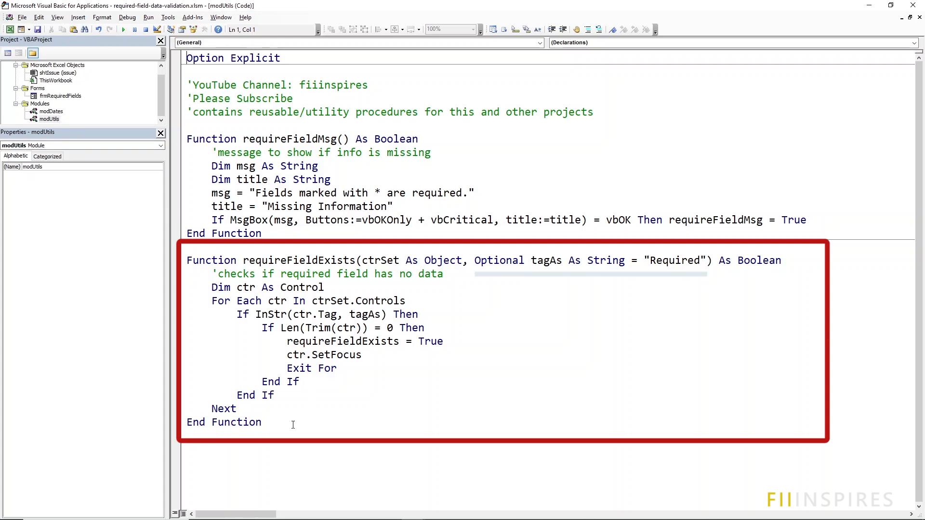
Review the modUtils code below requireFieldExists, then select frmRequiredFields in the project tree
left_click(589, 274)
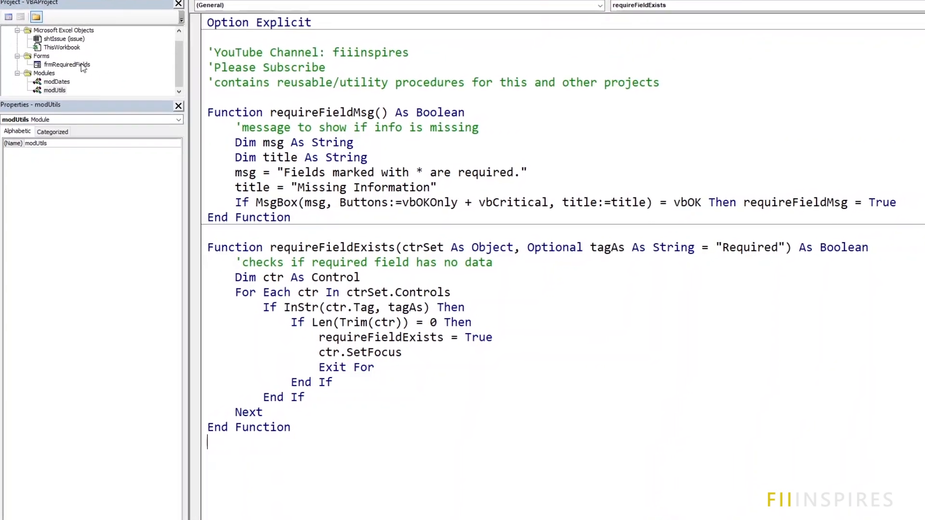
left_click(66, 64)
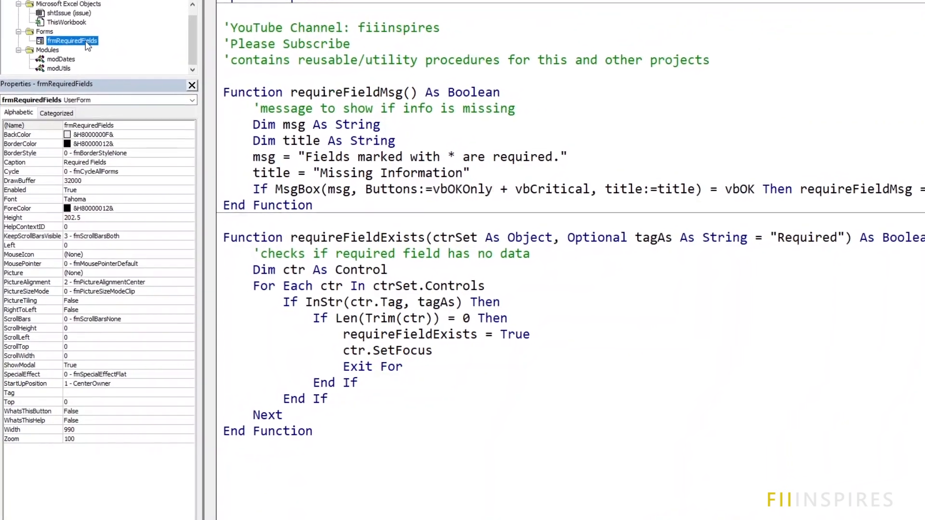
Open the frmRequiredFields designer and select the cboContractorName combo box
double_click(72, 41)
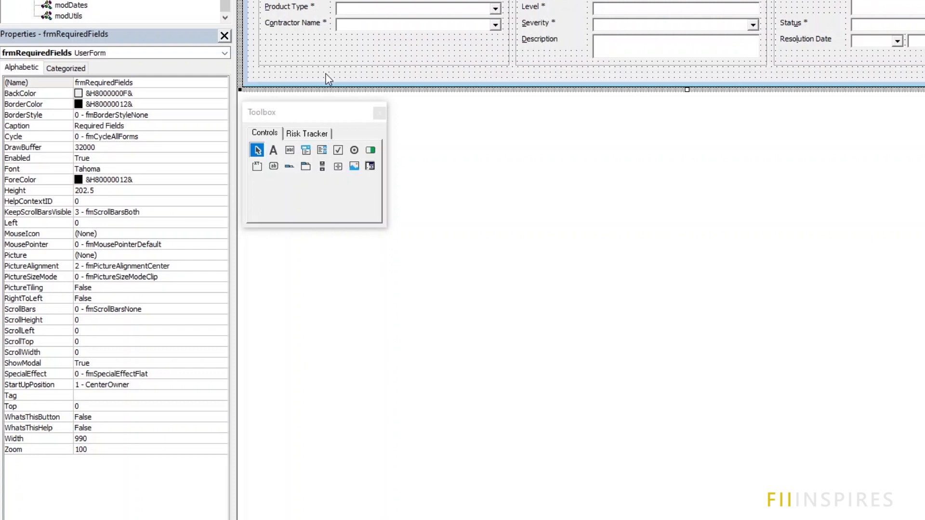
mouse_move(399, 29)
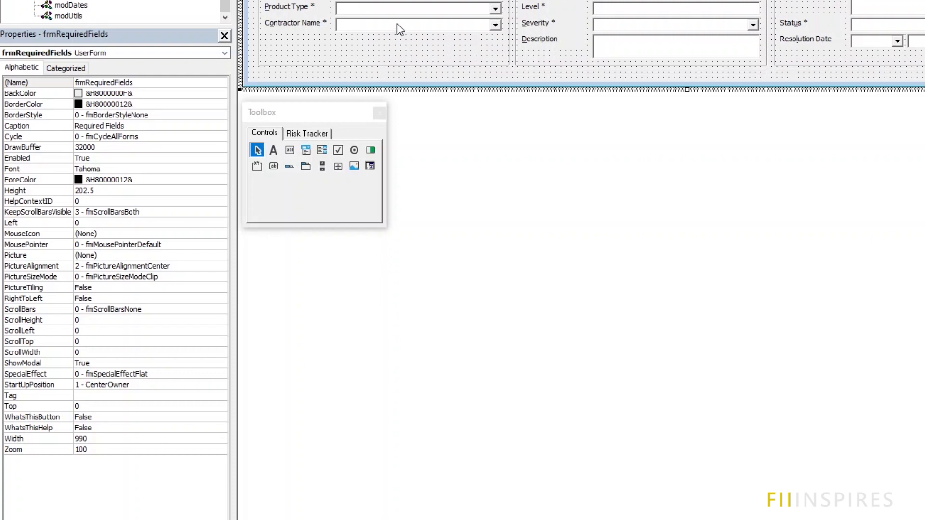
left_click(412, 25)
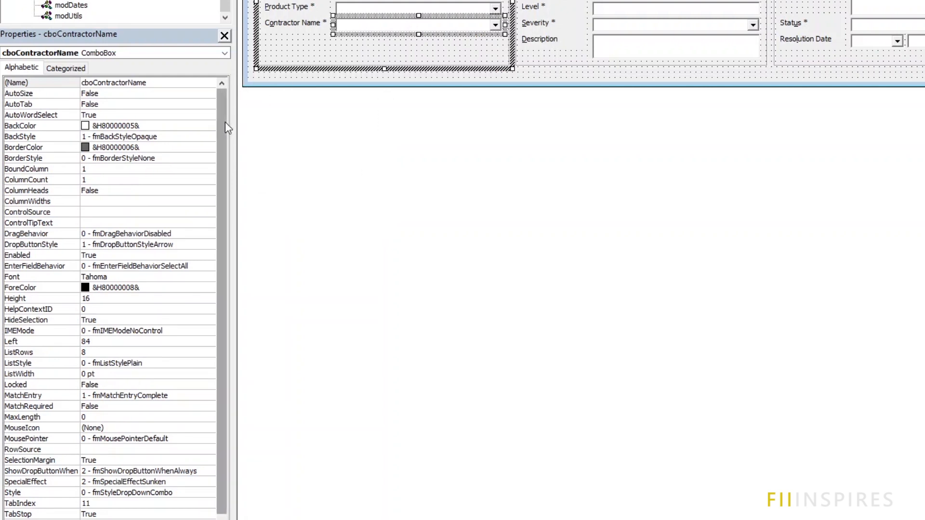
scroll("down", 3)
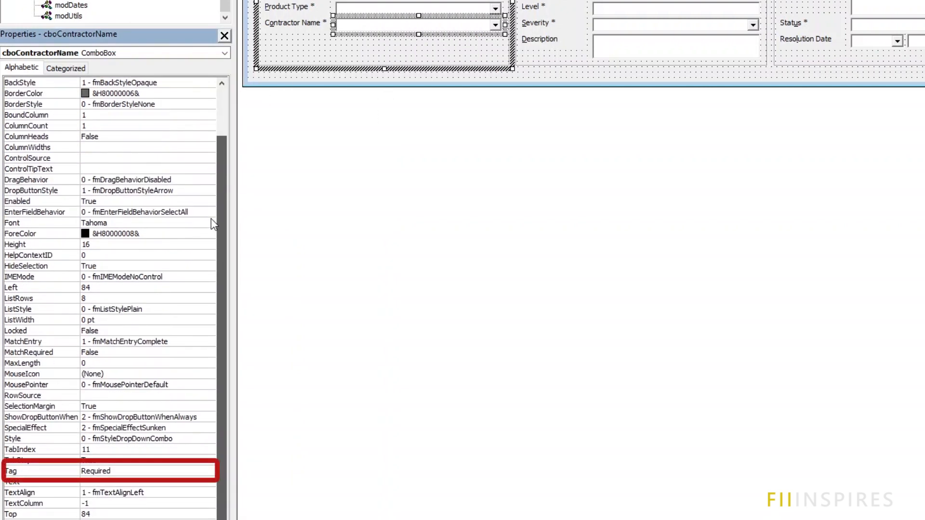
mouse_move(171, 478)
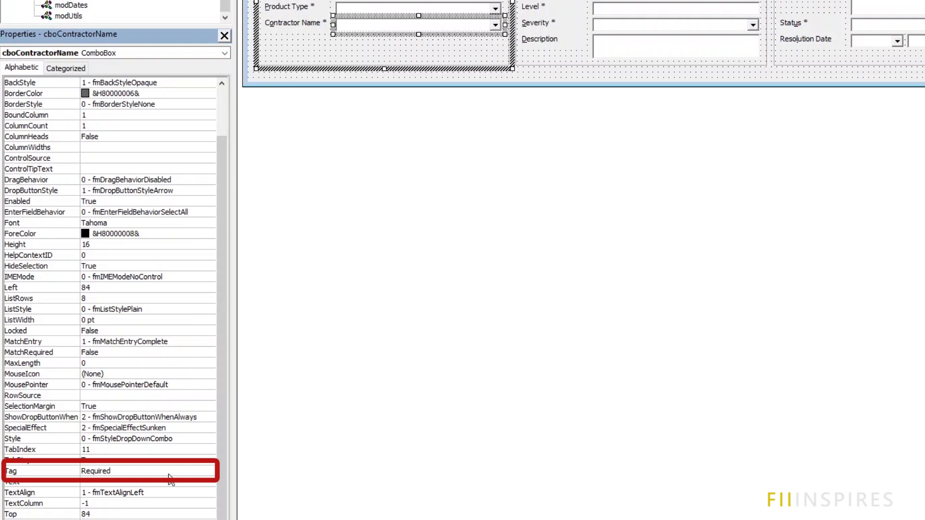
left_click(147, 470)
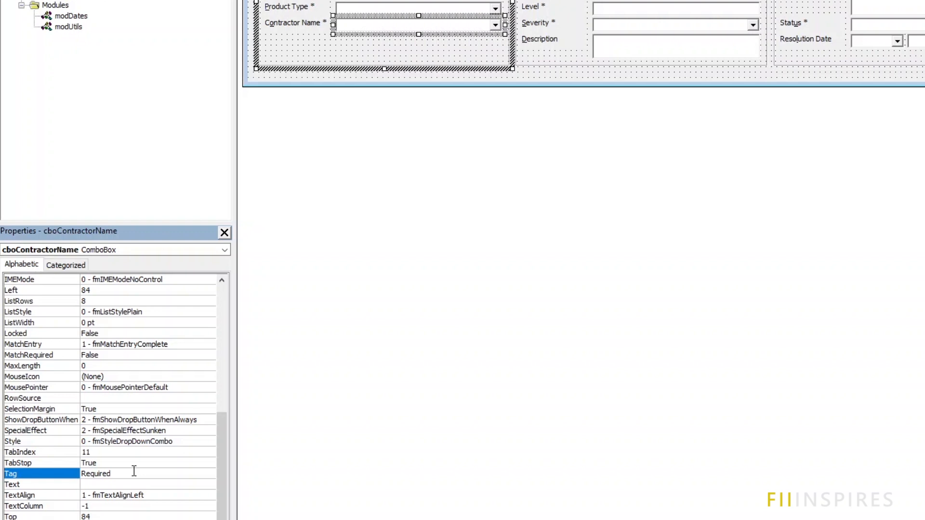
mouse_move(134, 473)
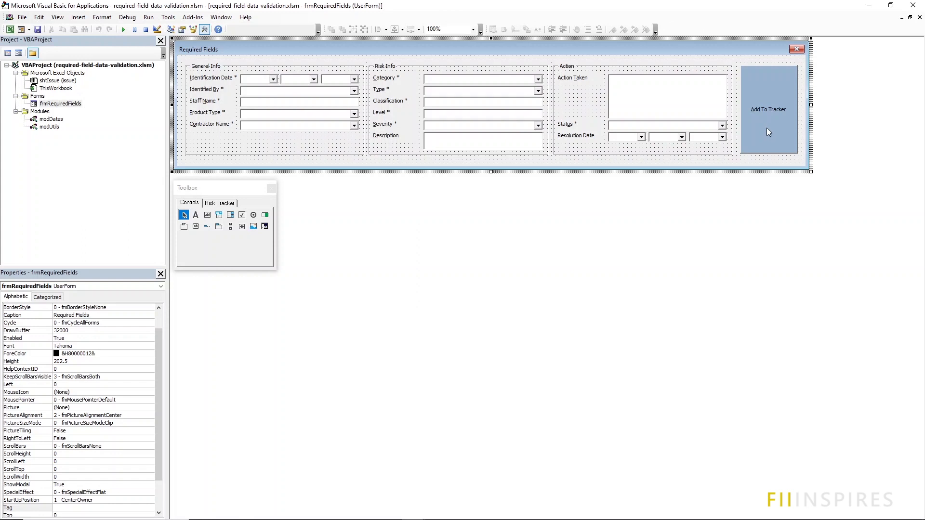
In cmdAddToTracker_Click, type If requireFieldExists(Me) Then If requireFieldMsg() Then Exit Sub
double_click(768, 109)
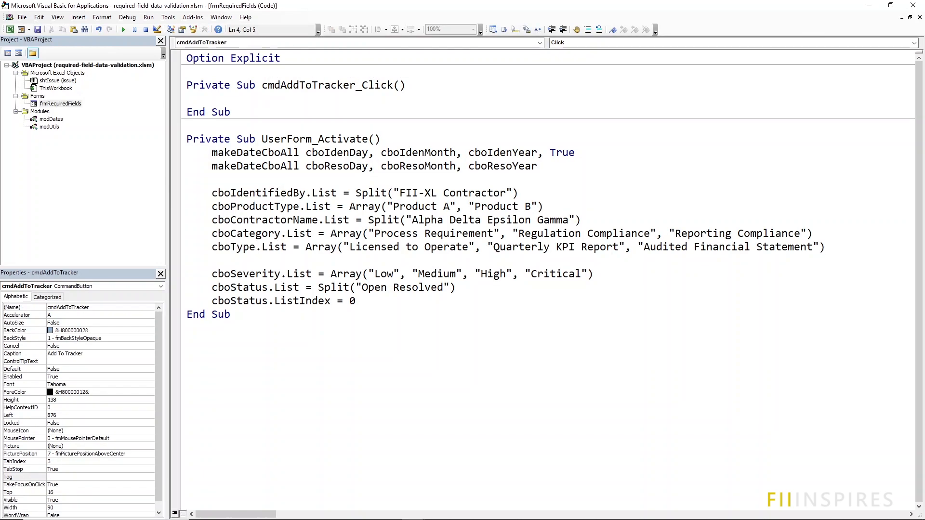
type("if")
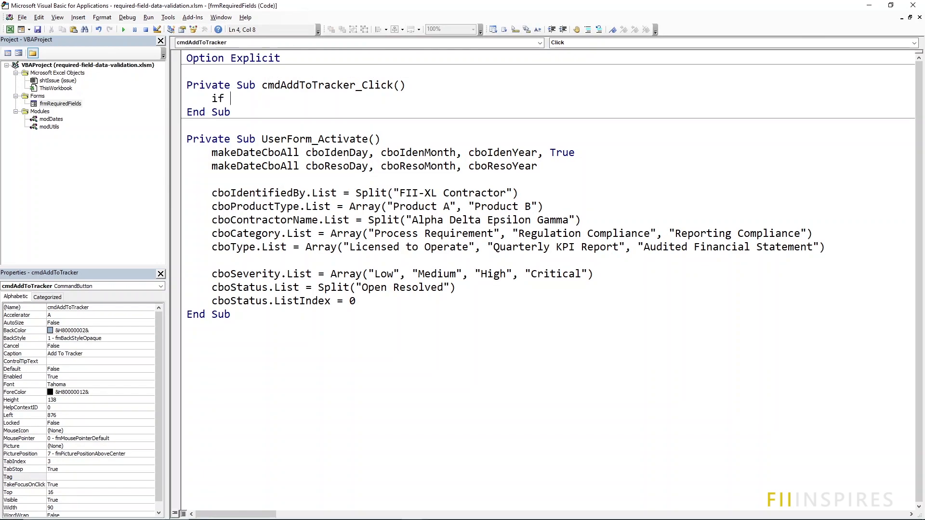
type("requireFieldExists(")
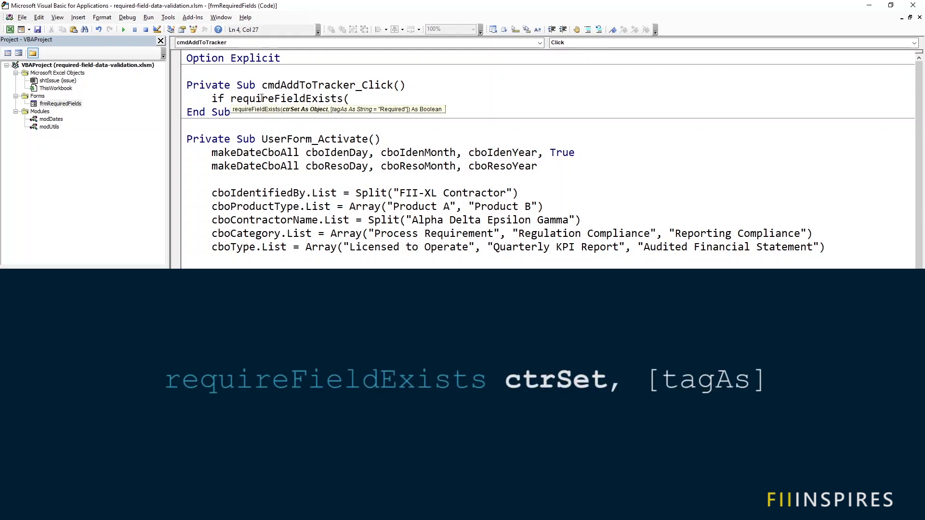
type("Me")
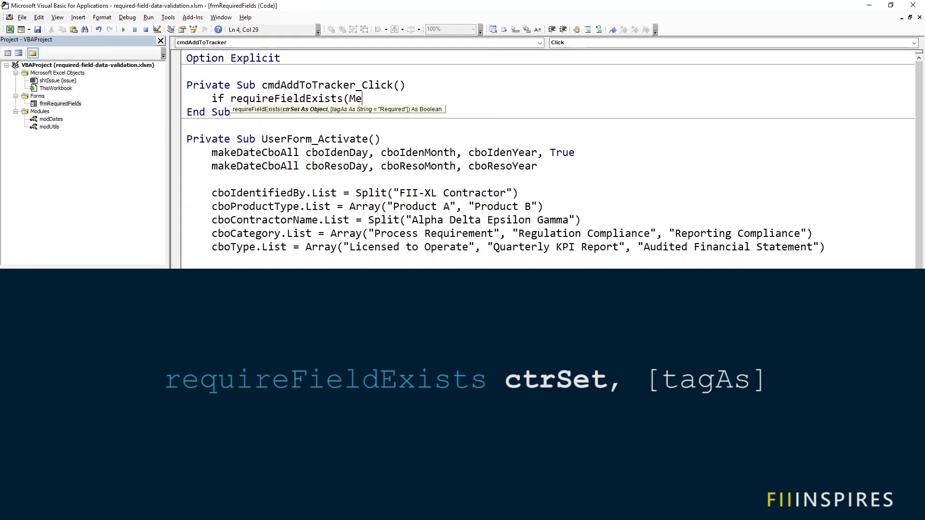
type(") Then if")
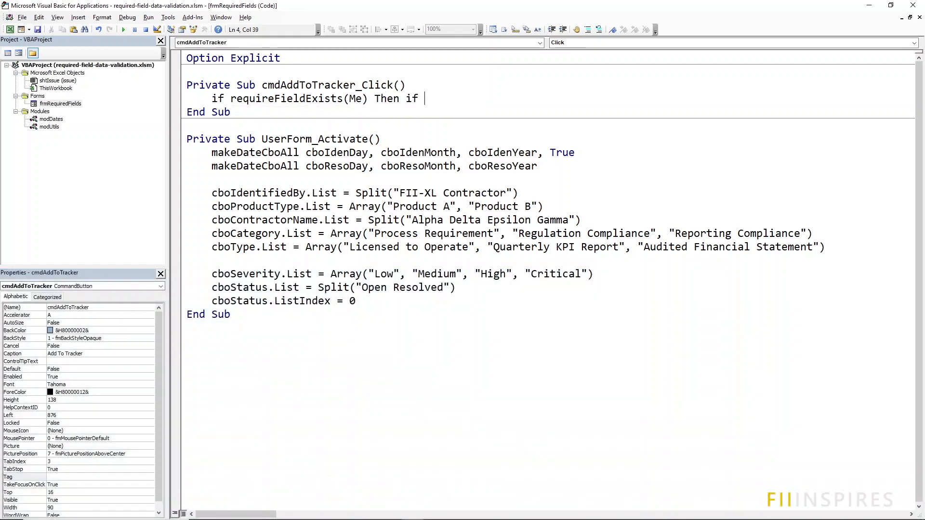
type("requireFieldMsg")
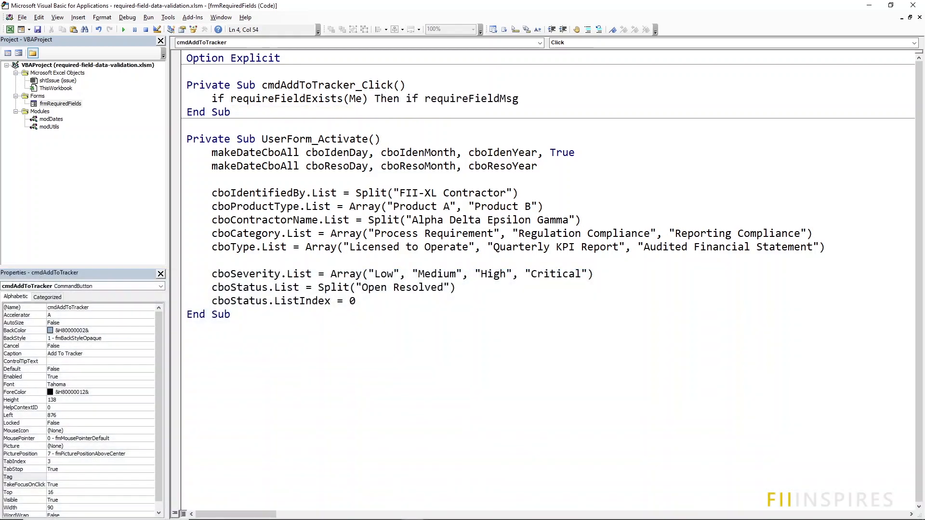
type("() Then Exit Sub")
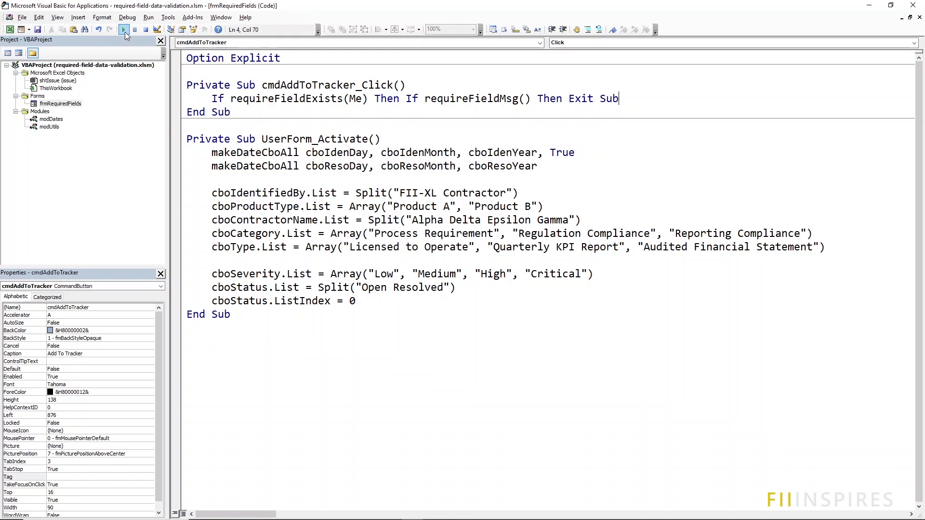
Run the form, submit it empty, and dismiss the Missing Information warning
left_click(123, 29)
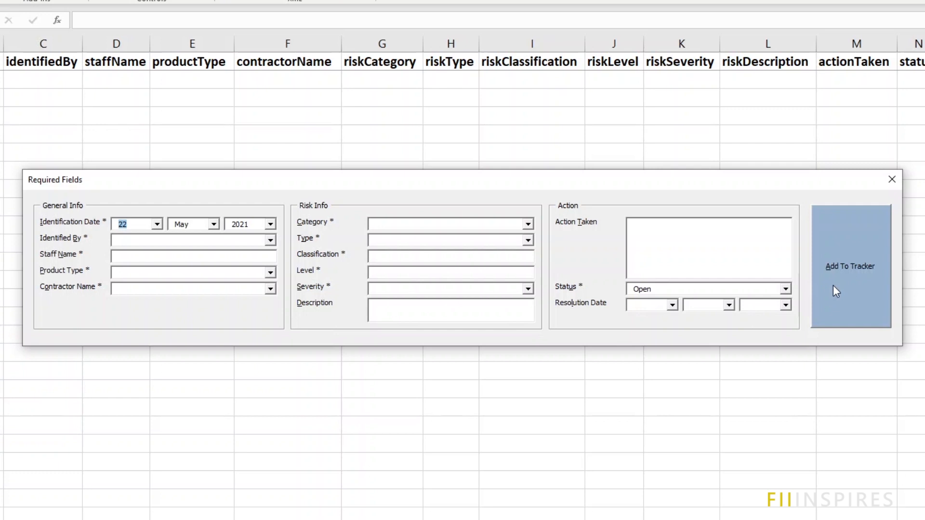
left_click(850, 266)
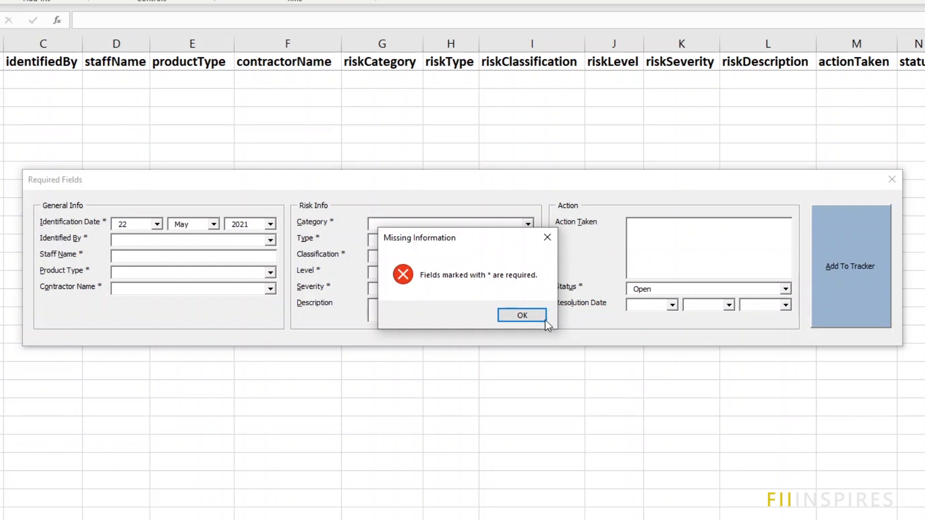
left_click(522, 315)
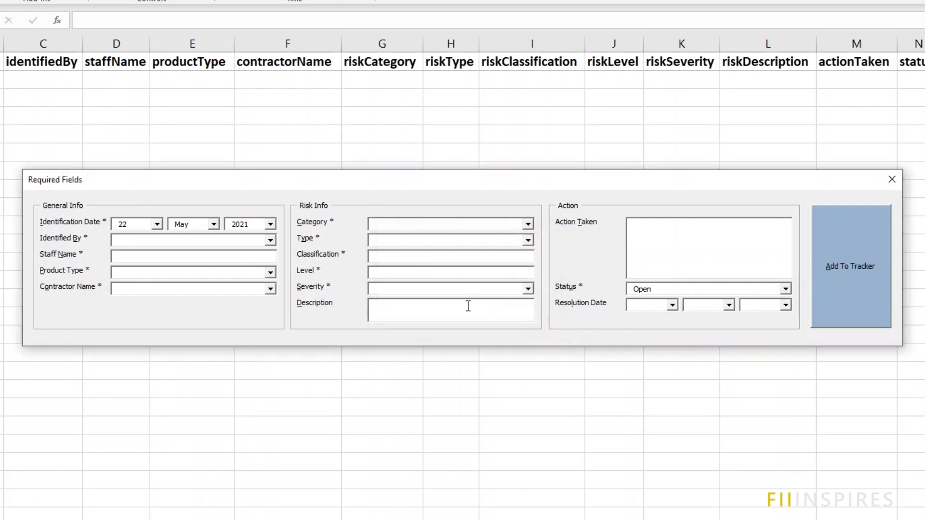
mouse_move(223, 247)
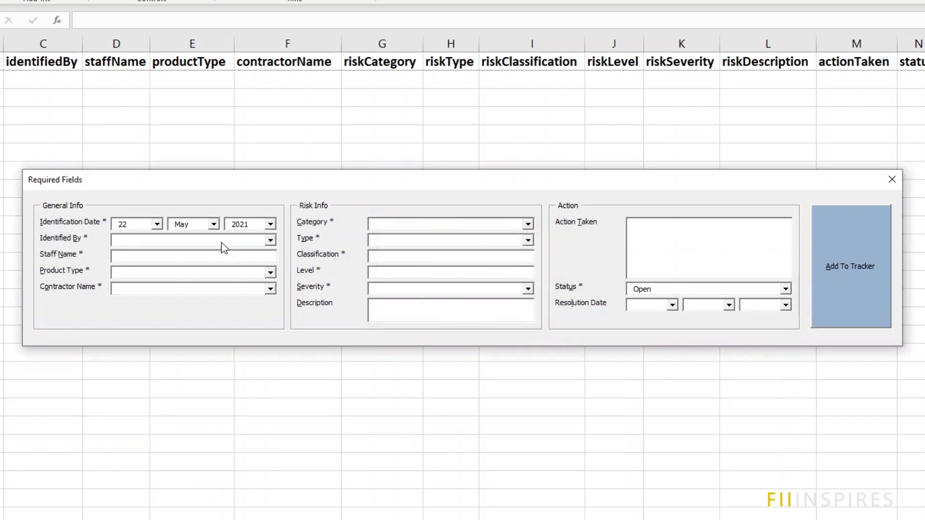
Fill in Identified By, resubmit, and dismiss the Missing Information warning again
left_click(183, 239)
type("Zoe")
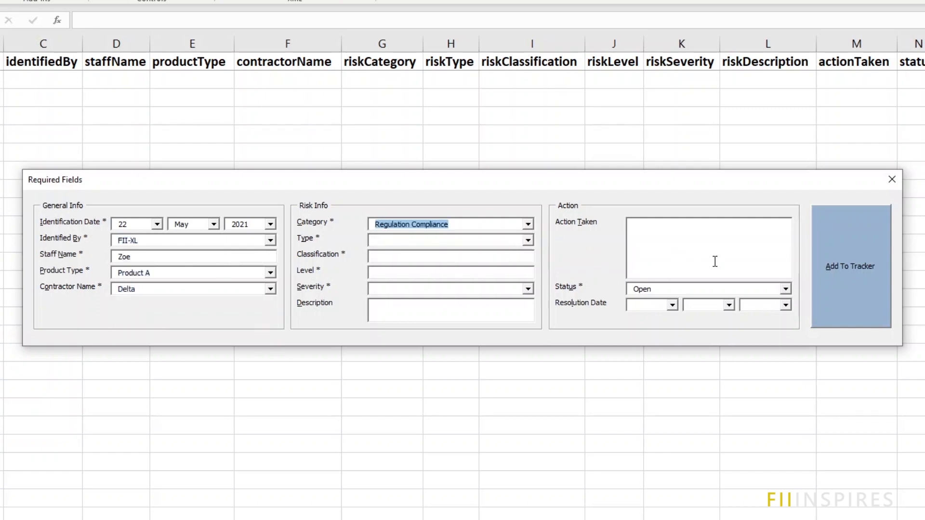
left_click(849, 266)
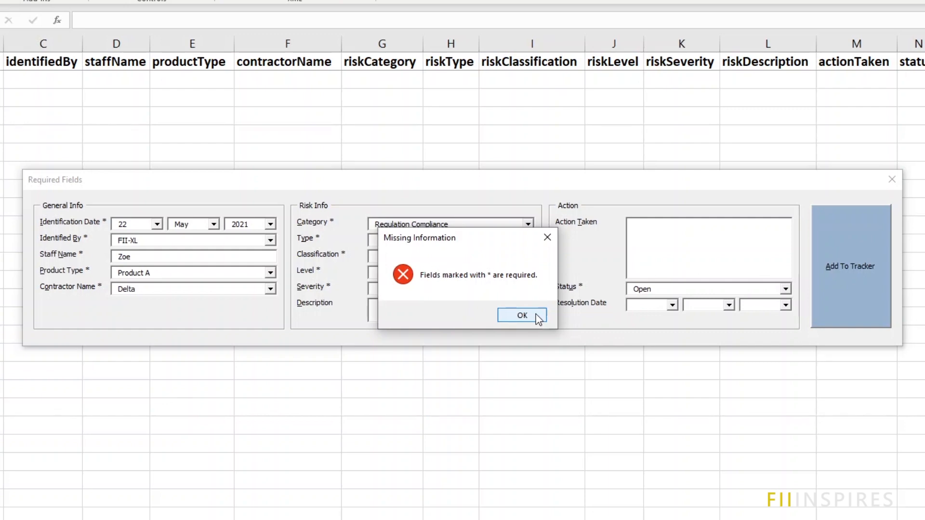
left_click(522, 315)
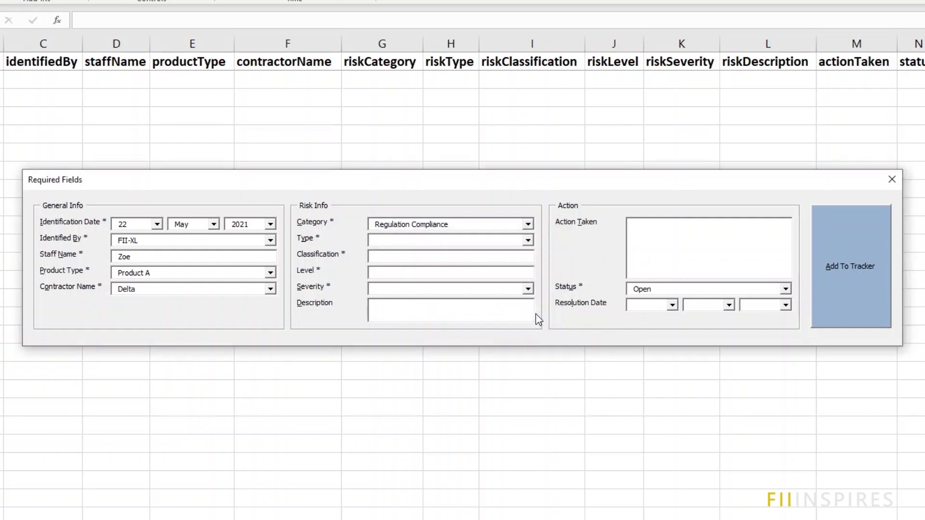
Type 'Final' while completing the remaining form fields
type("Final")
type("Another Risk")
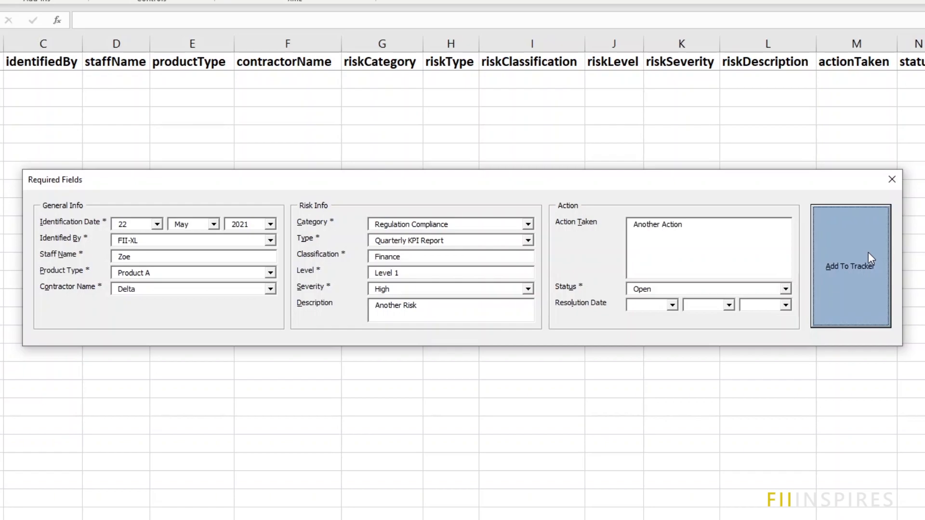
mouse_move(867, 236)
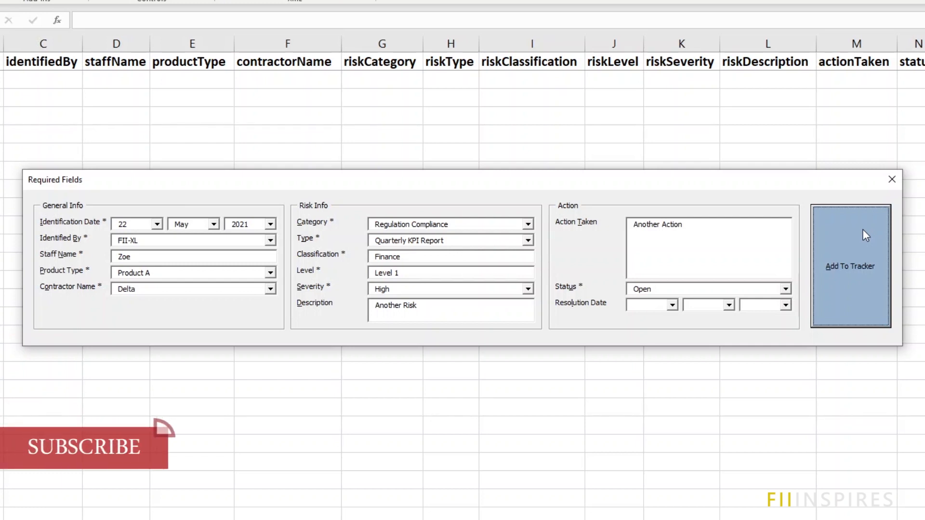
mouse_move(692, 392)
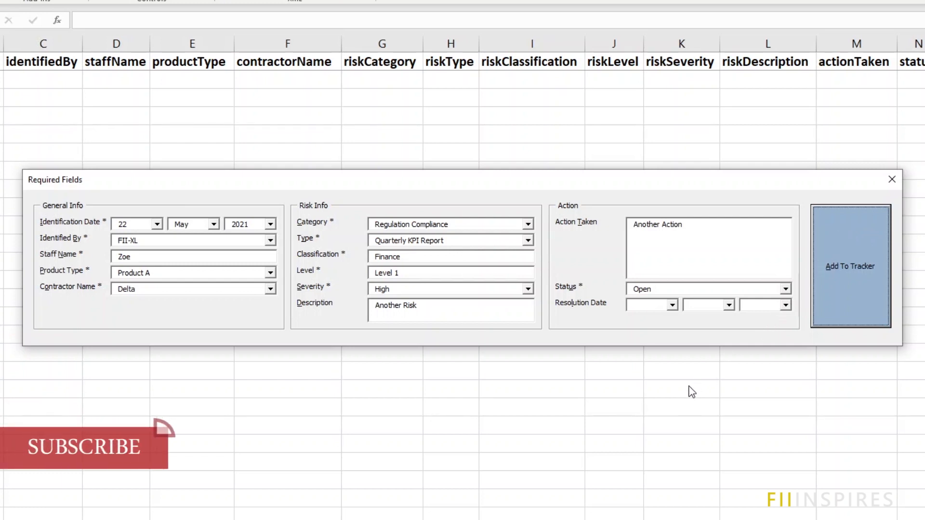